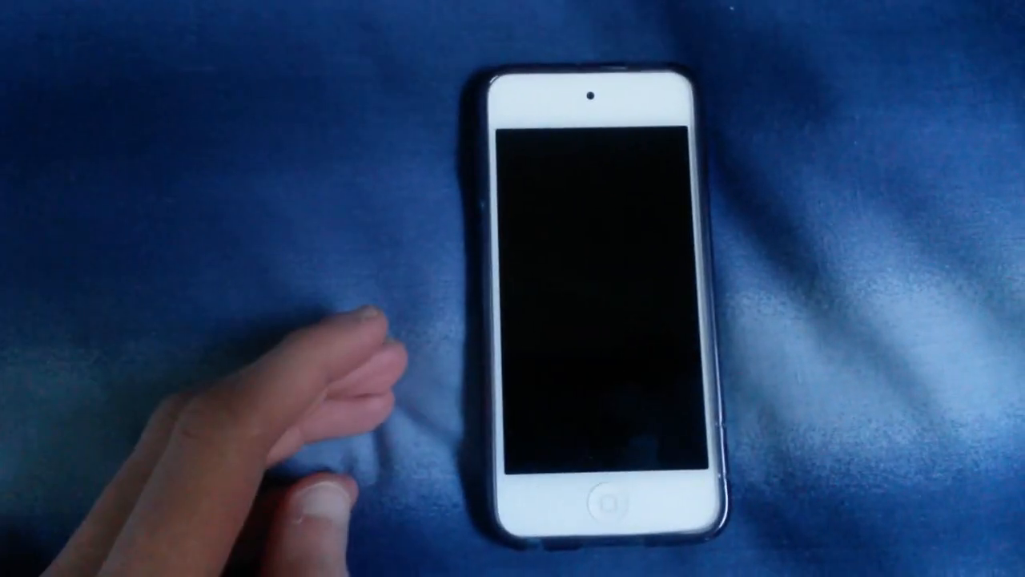
# Step: Scroll the RARLAB download page down to the localized WinRAR 5.11 versions list
pyautogui.click(596, 500)
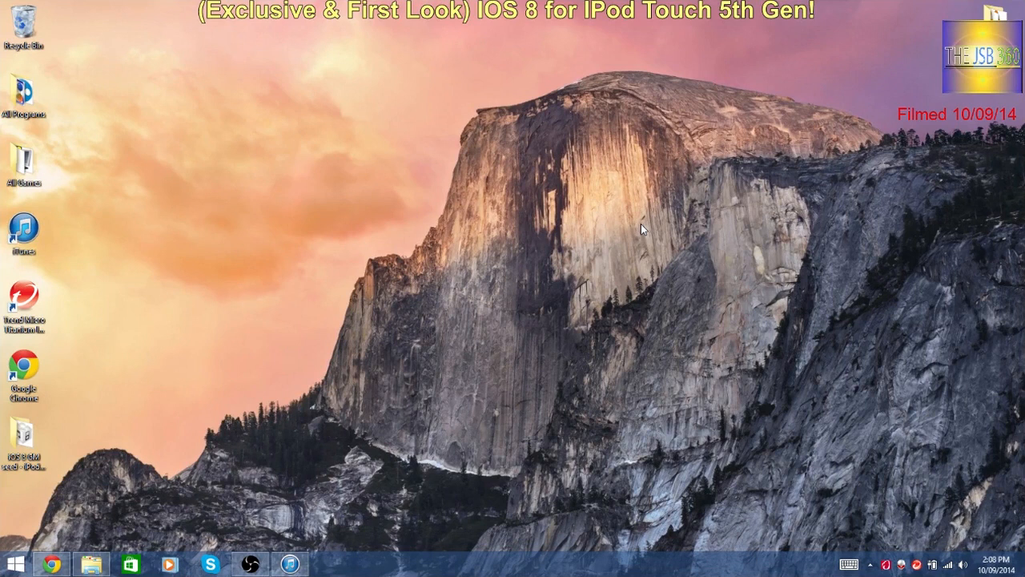
pyautogui.moveTo(612, 192)
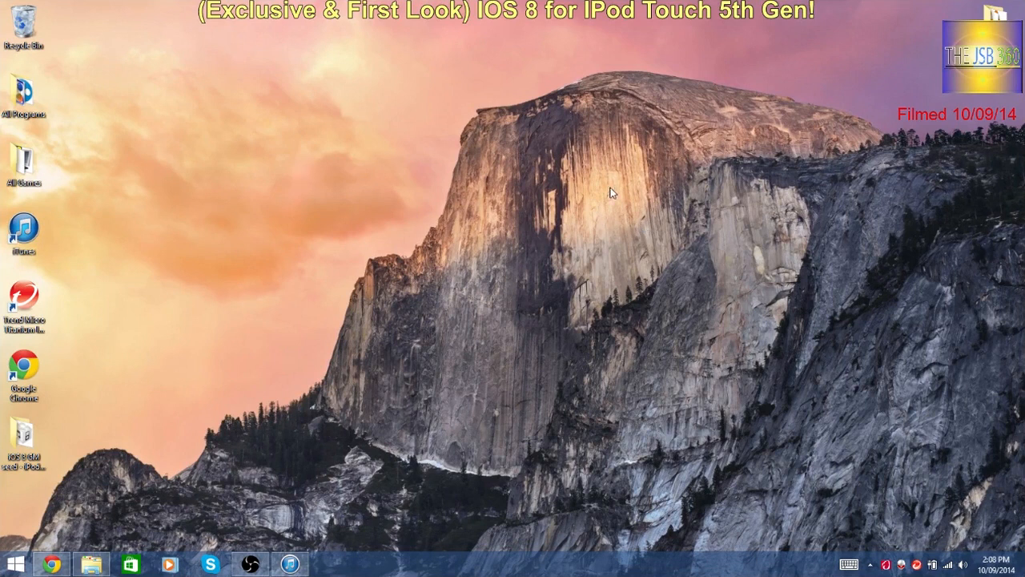
pyautogui.moveTo(676, 340)
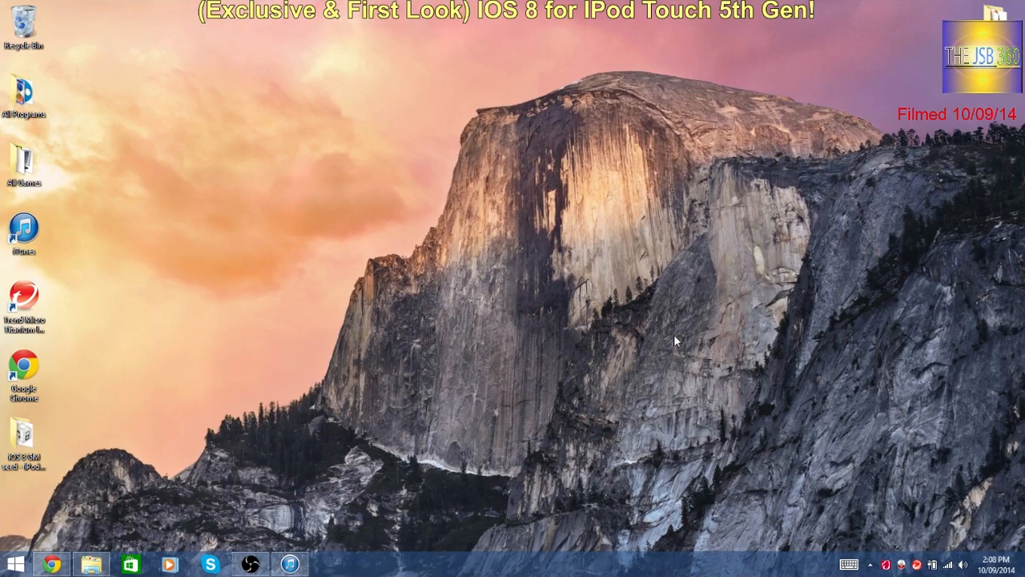
pyautogui.moveTo(735, 184)
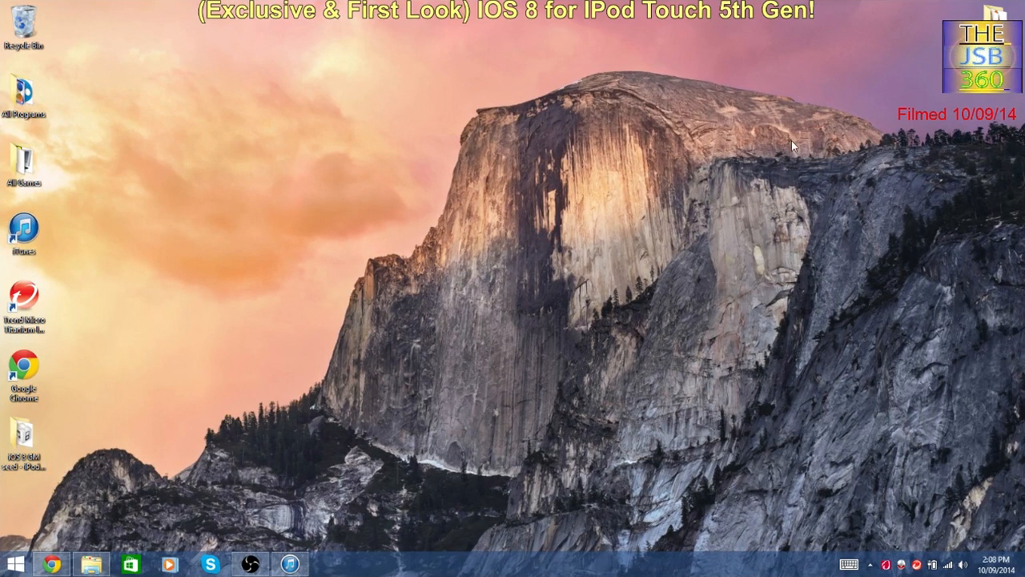
pyautogui.moveTo(893, 223)
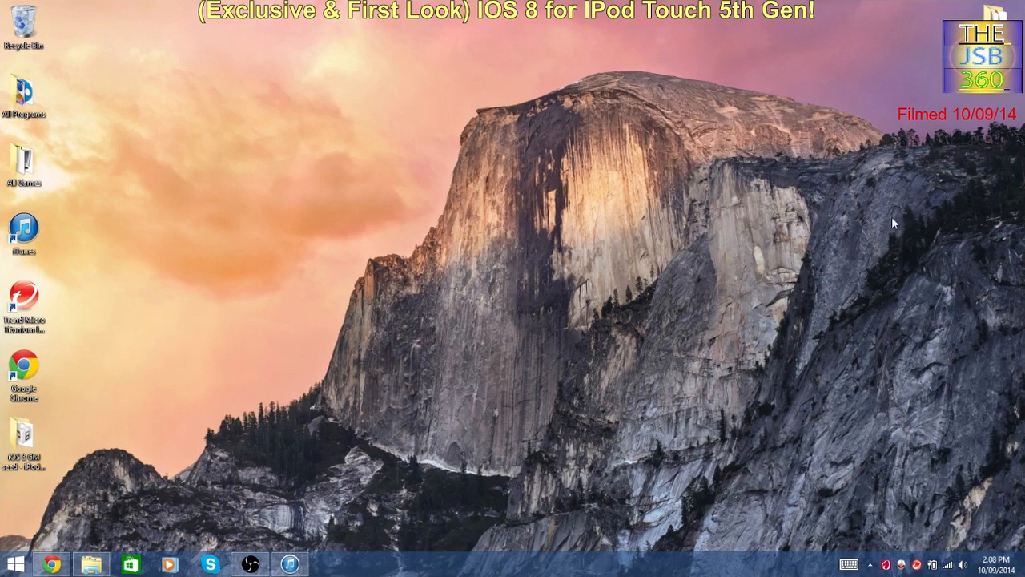
pyautogui.moveTo(512, 285)
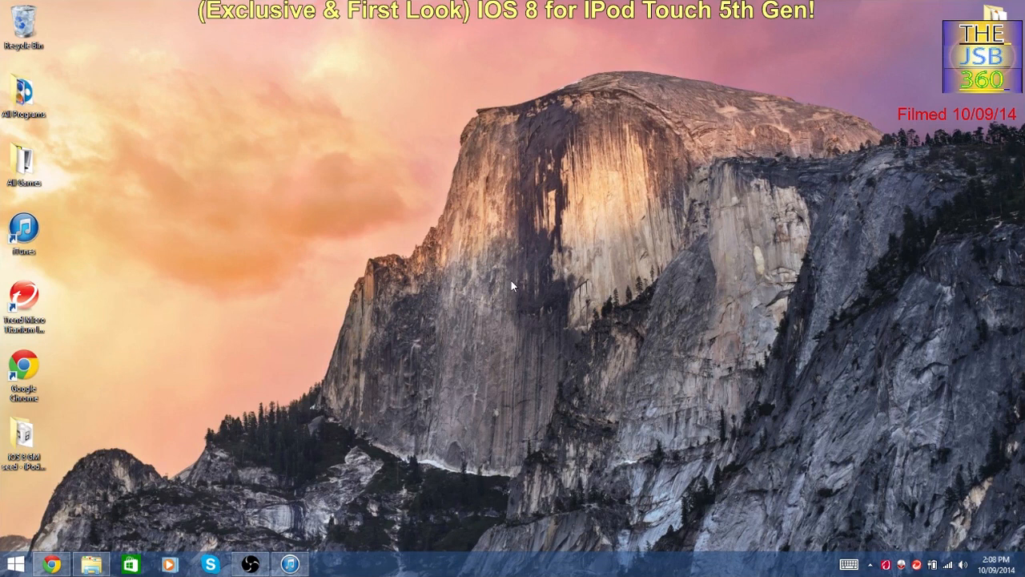
pyautogui.moveTo(809, 199)
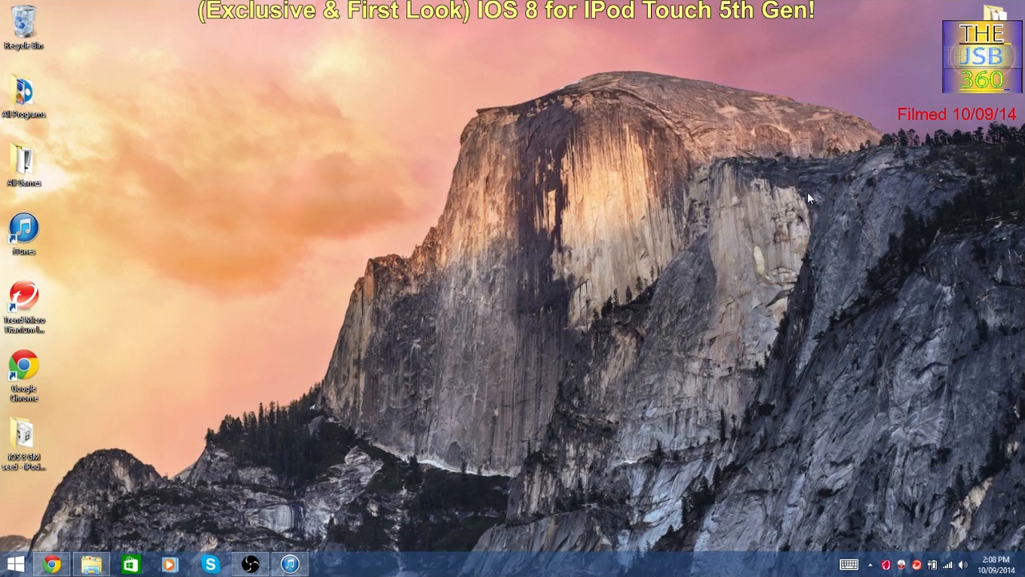
pyautogui.moveTo(685, 186)
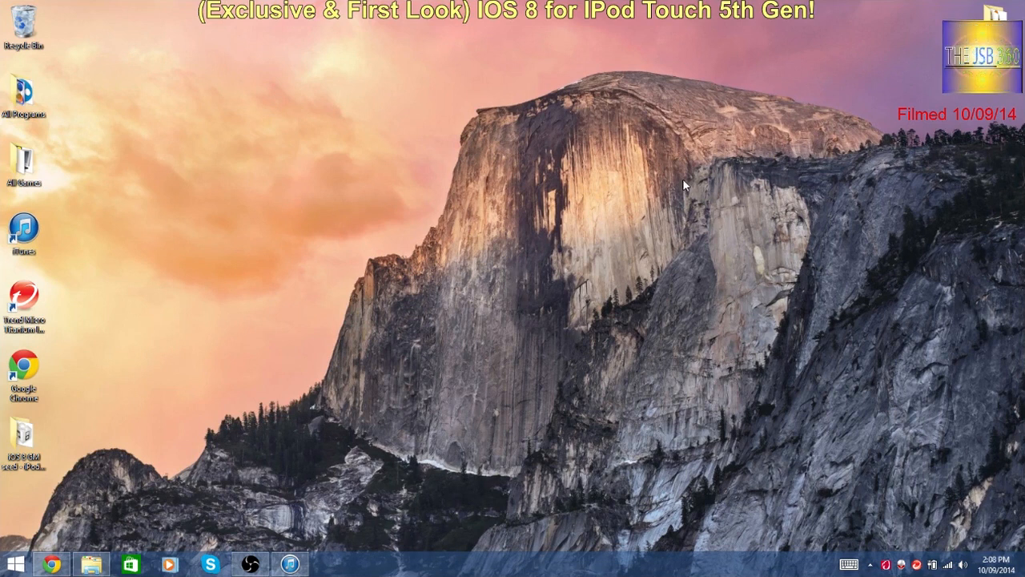
pyautogui.moveTo(532, 237)
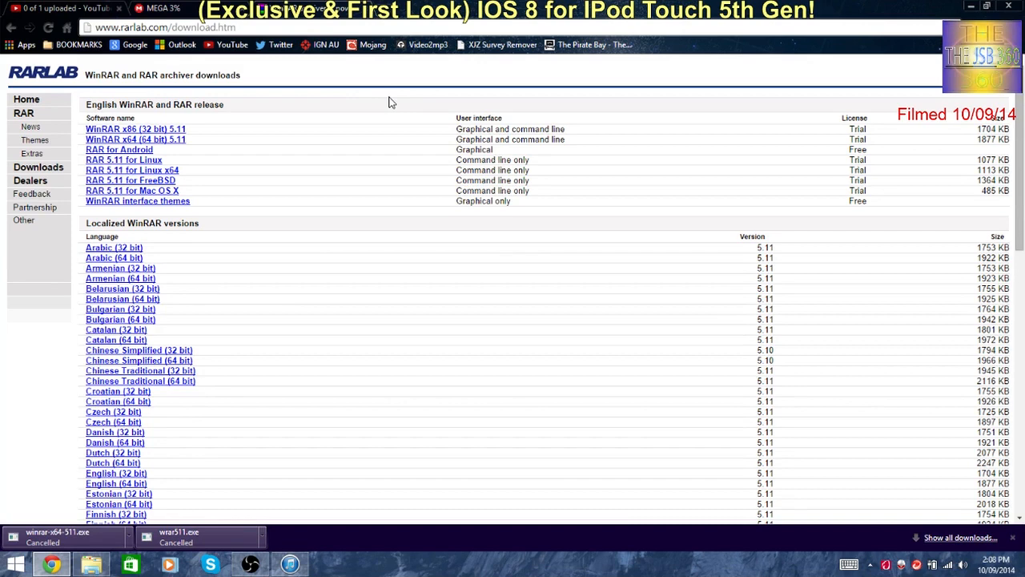
pyautogui.scroll(-3)
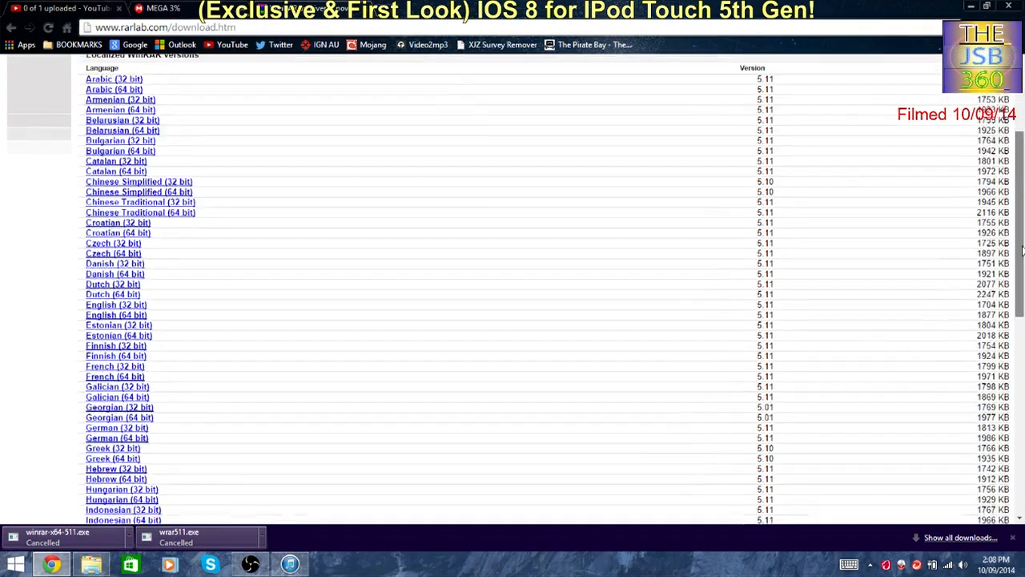
pyautogui.scroll(-3)
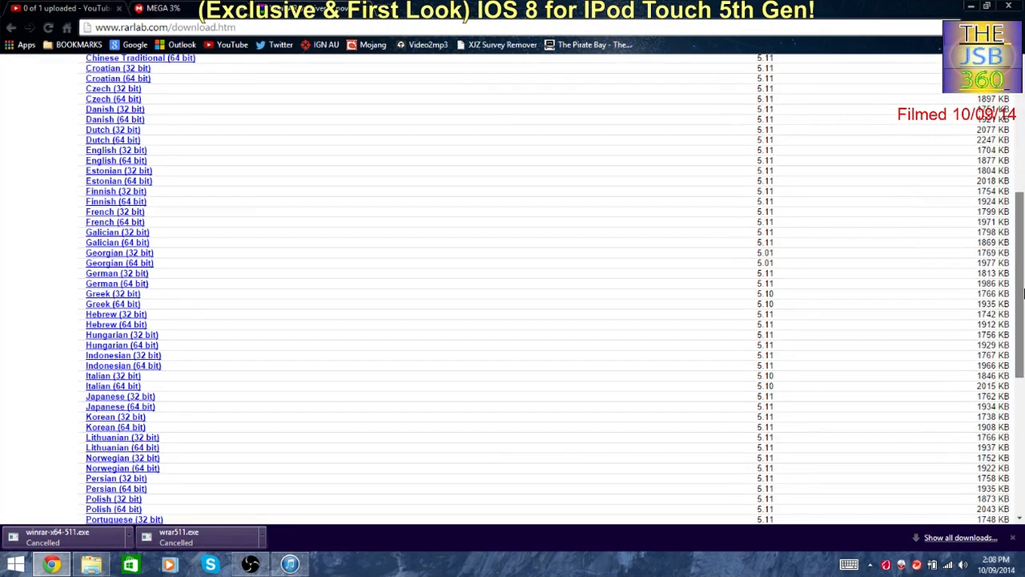
pyautogui.moveTo(124, 160)
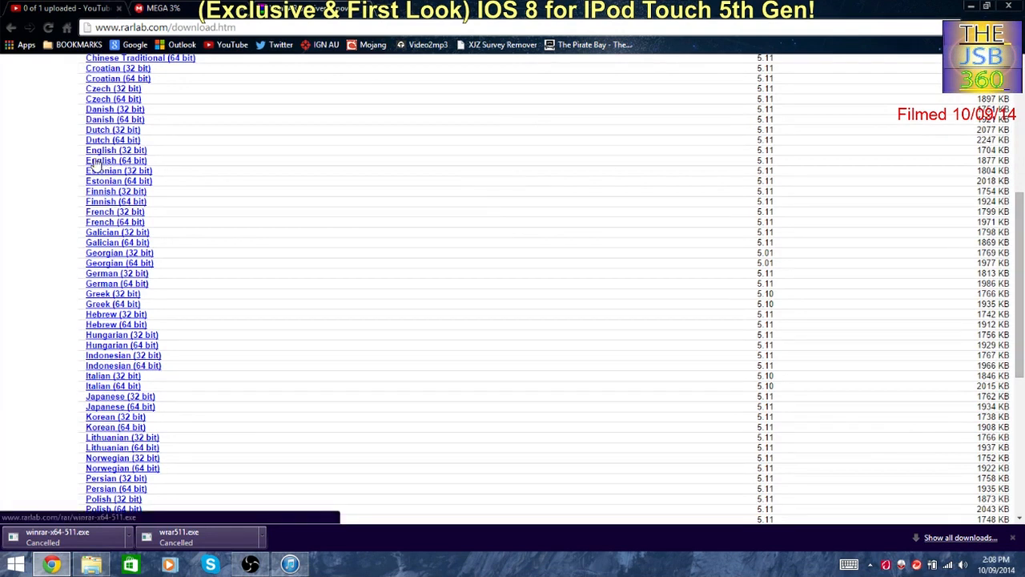
pyautogui.moveTo(147, 163)
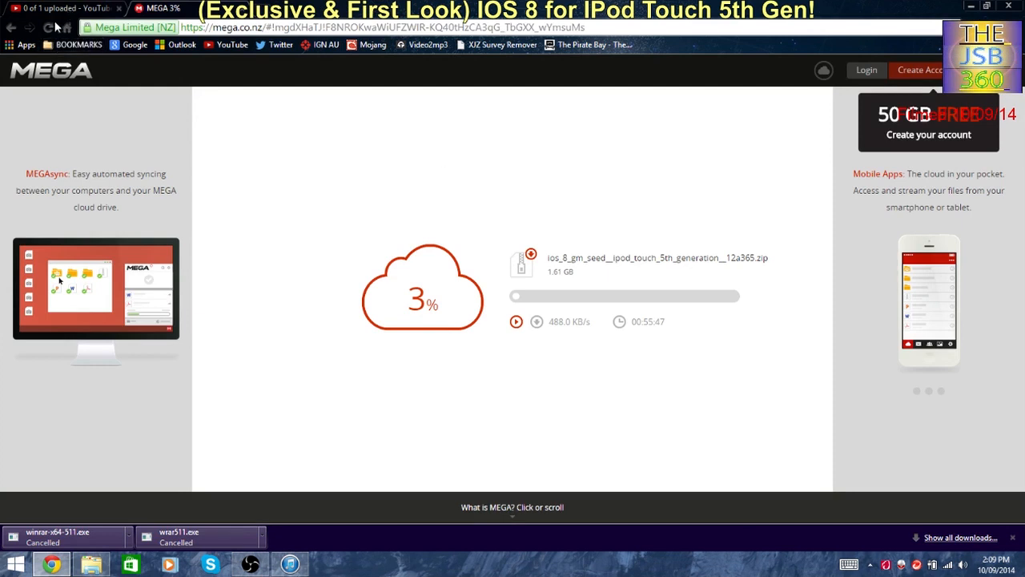
# Step: Cancel the running MEGA transfer and start the iOS 8 GM seed zip download again
pyautogui.click(49, 25)
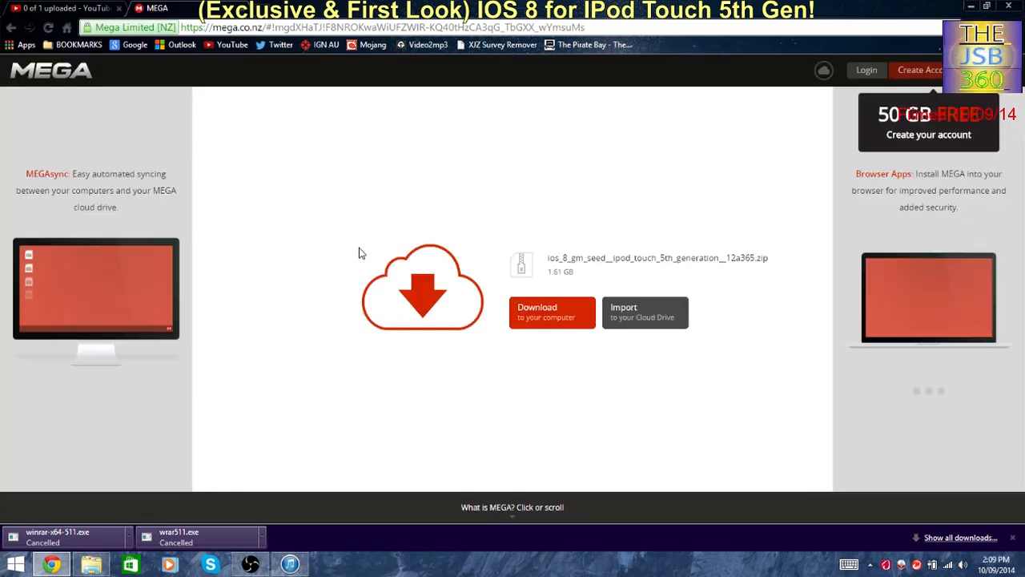
pyautogui.click(551, 310)
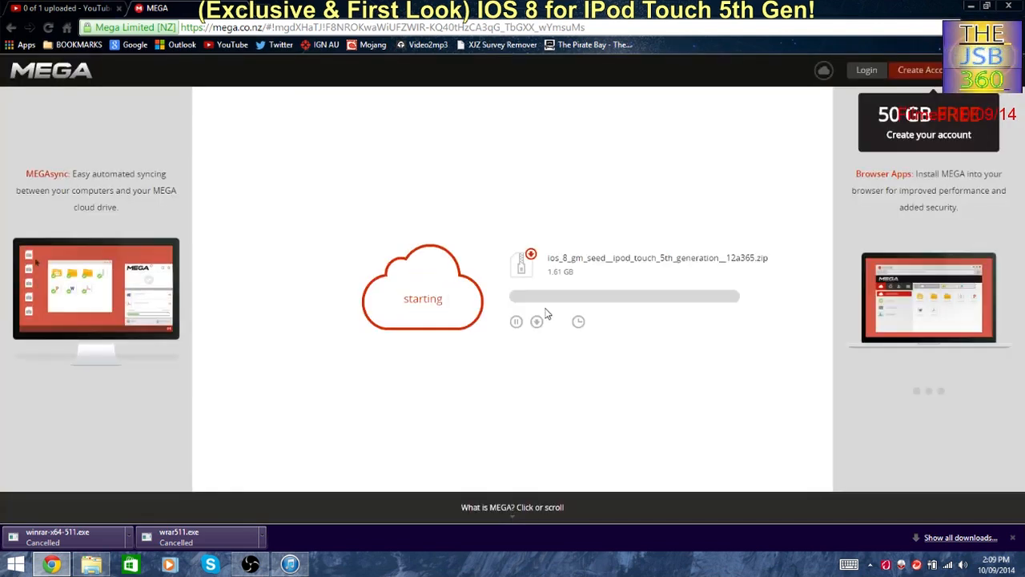
pyautogui.moveTo(493, 359)
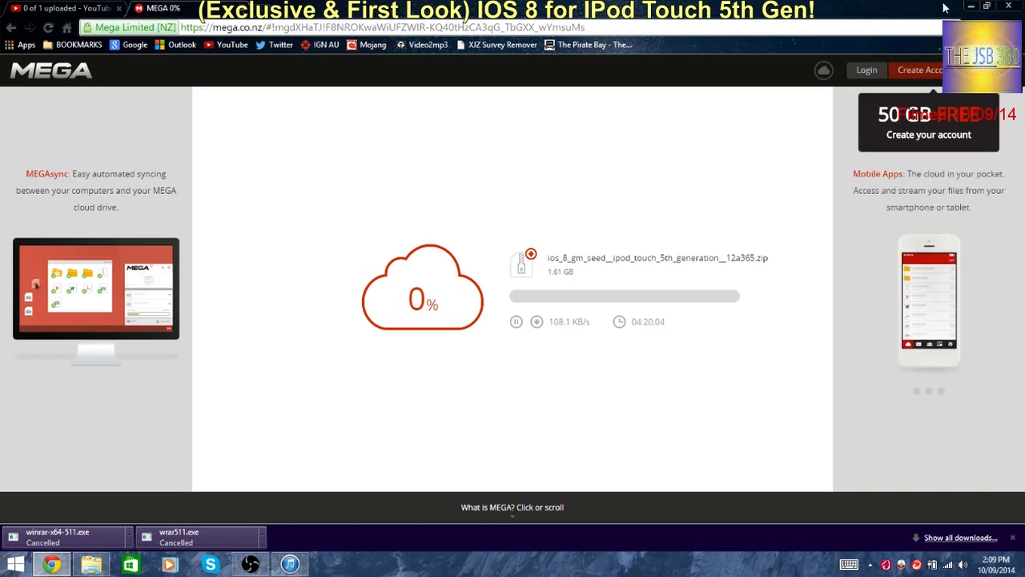
pyautogui.click(516, 320)
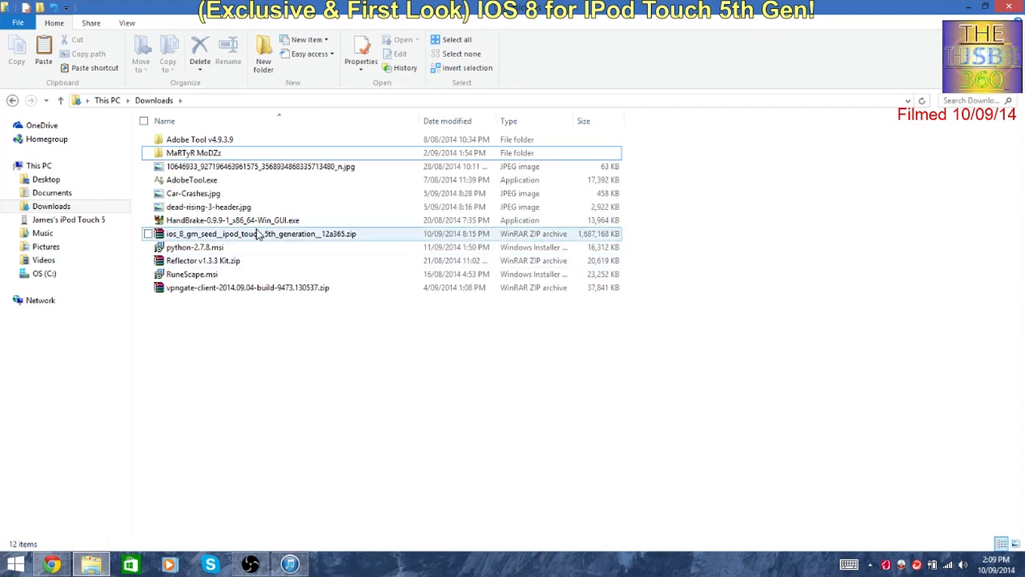
# Step: Extract the iOS 8 GM seed zip into the Downloads folder with Extract Here
pyautogui.click(259, 234)
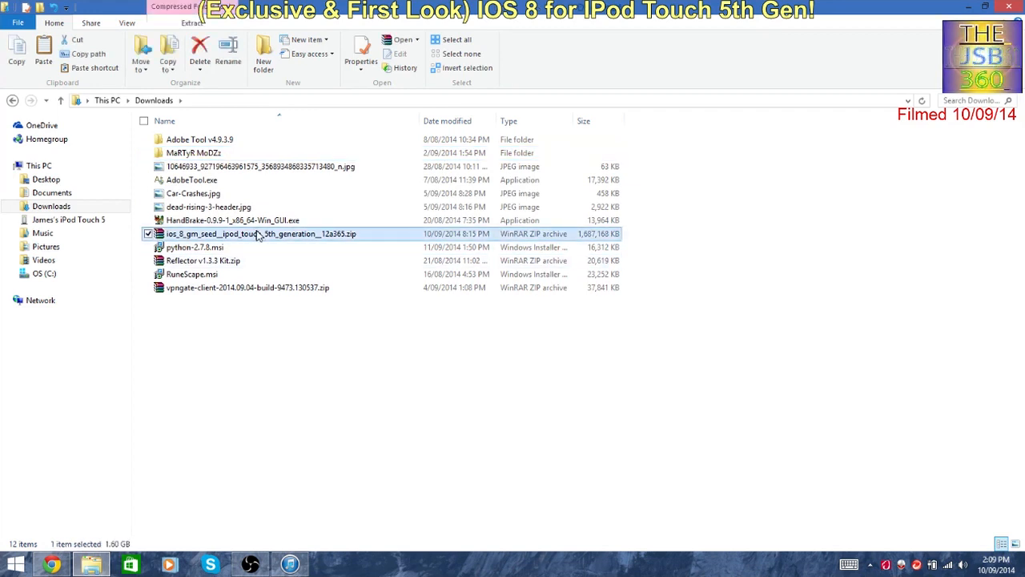
pyautogui.moveTo(297, 243)
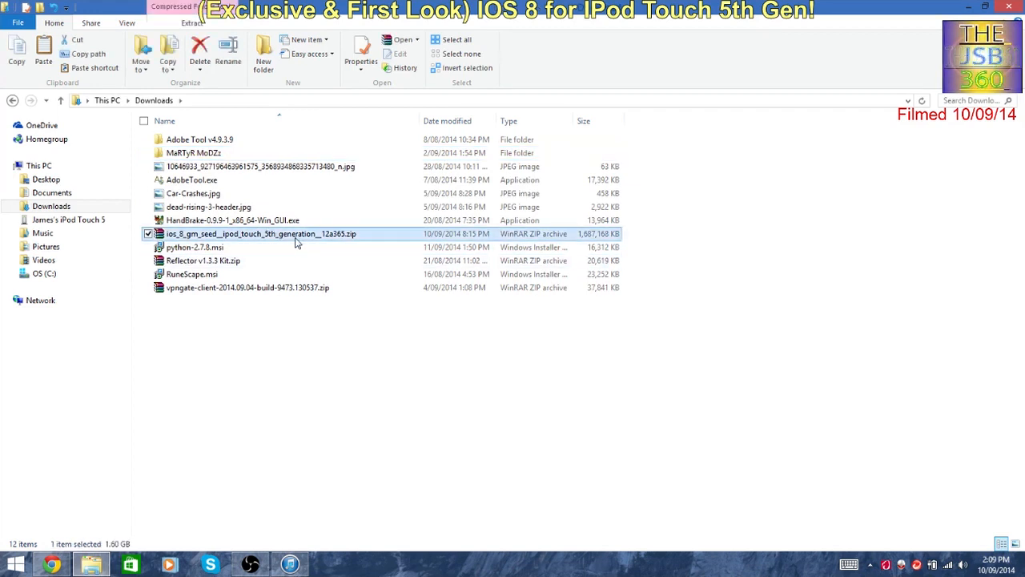
pyautogui.moveTo(296, 237)
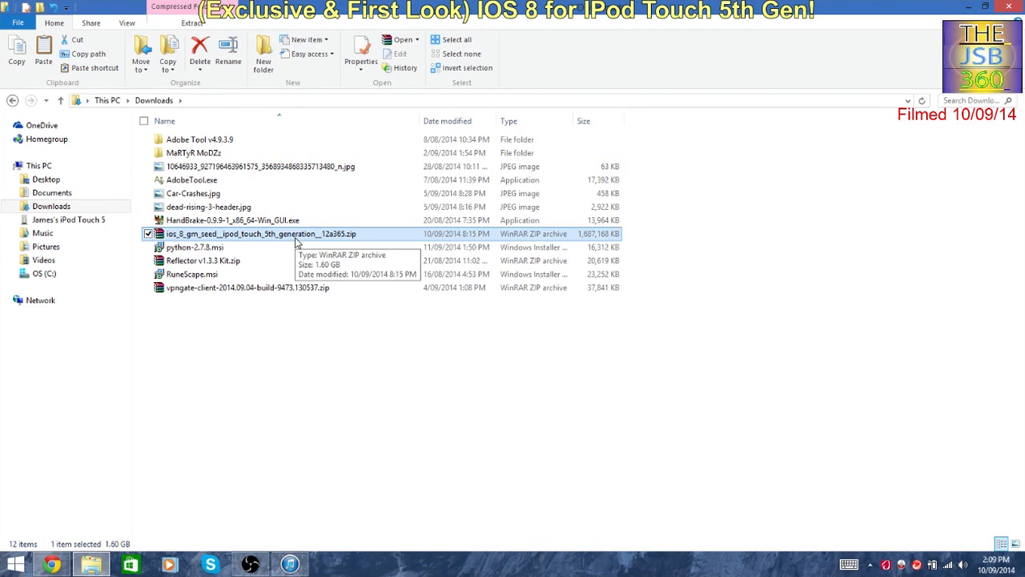
pyautogui.rightClick(256, 234)
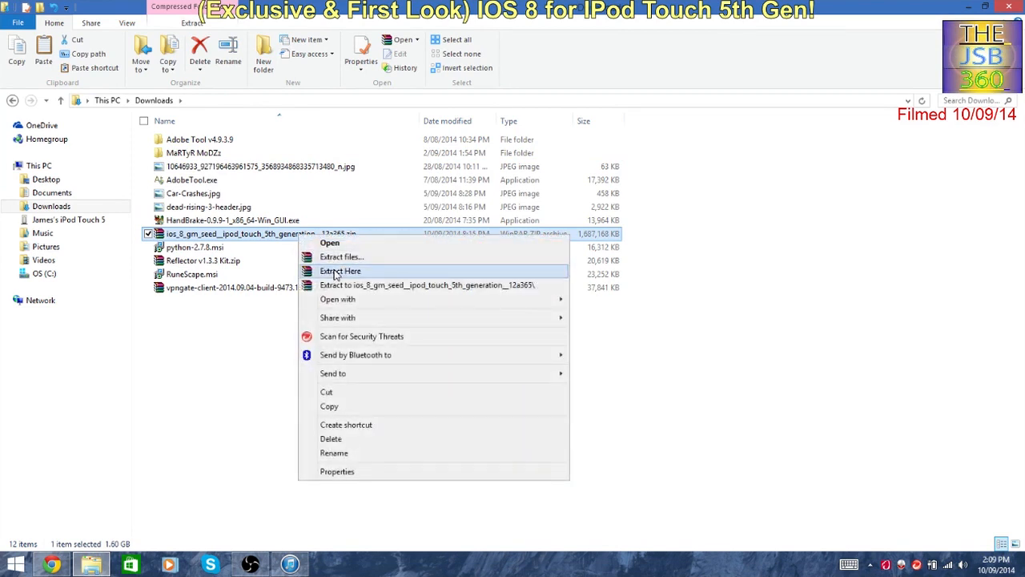
pyautogui.click(339, 270)
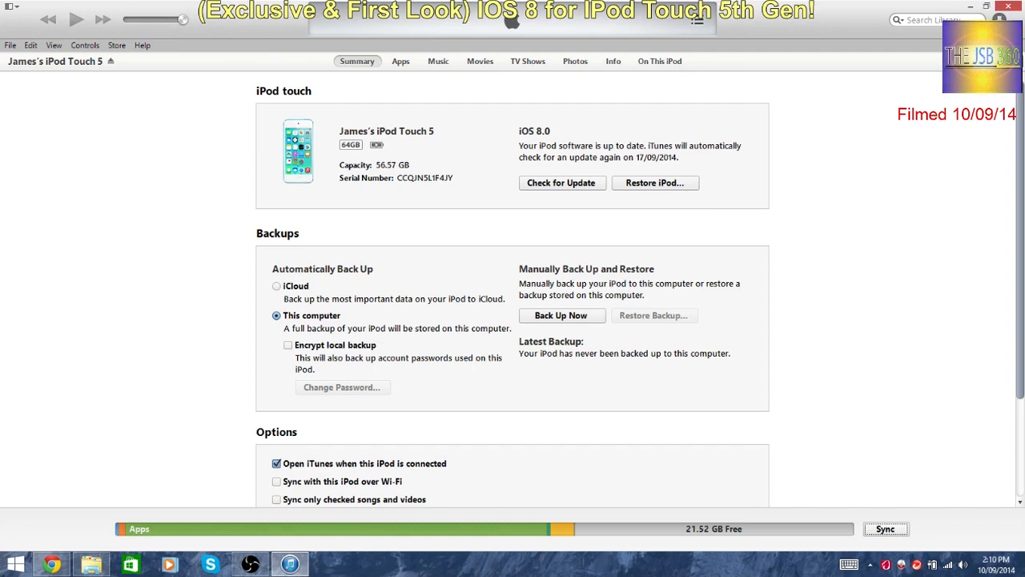
# Step: View the About iTunes window showing version 11.4 and close it
pyautogui.click(141, 45)
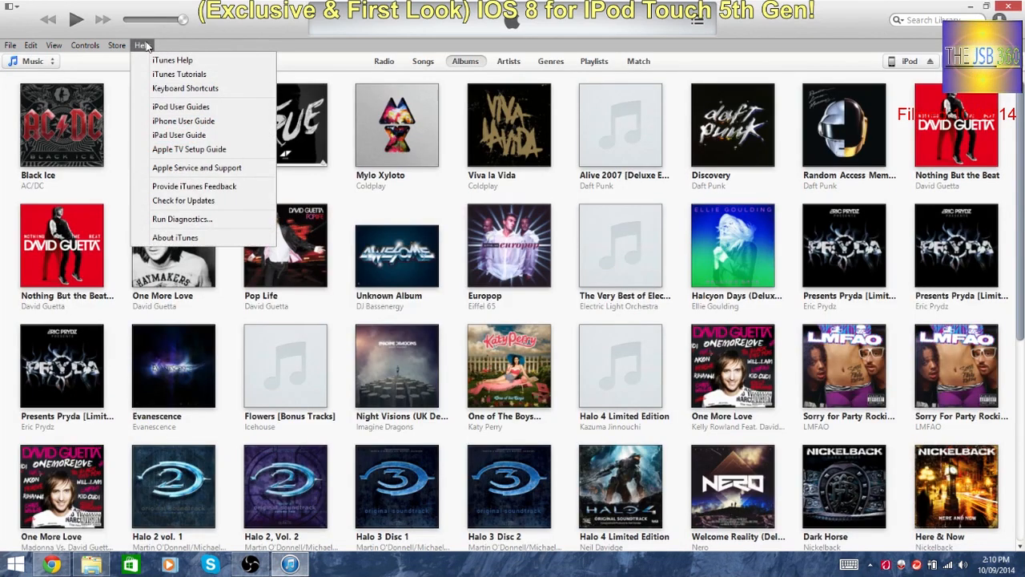
pyautogui.click(174, 237)
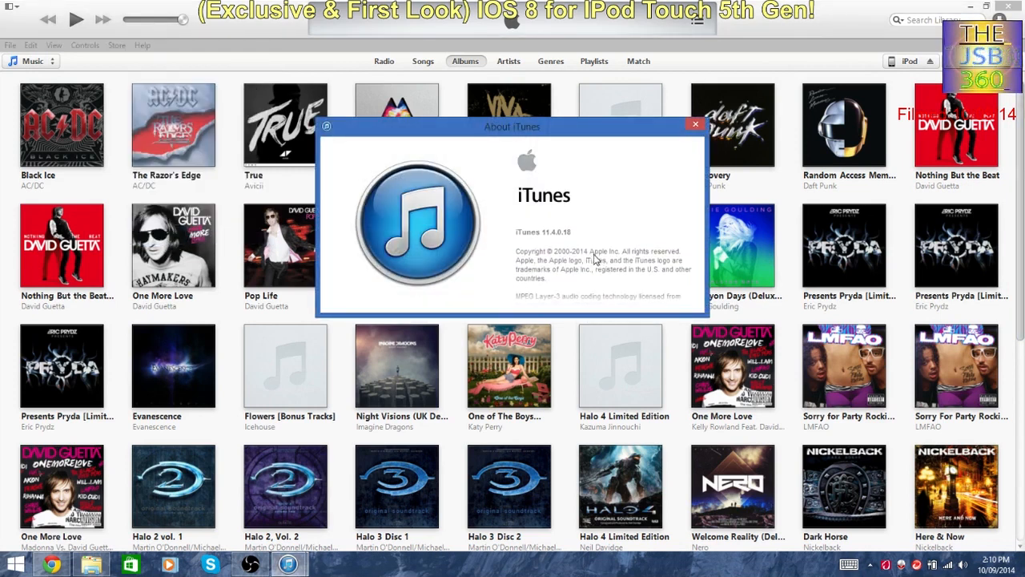
pyautogui.click(695, 125)
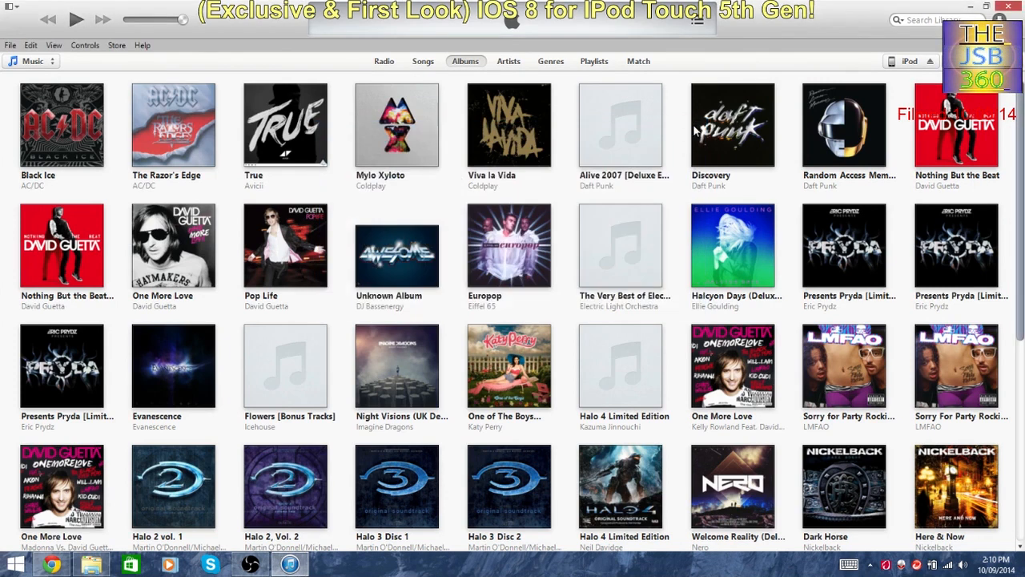
# Step: Run Help > Check for Updates and dismiss the result
pyautogui.click(141, 44)
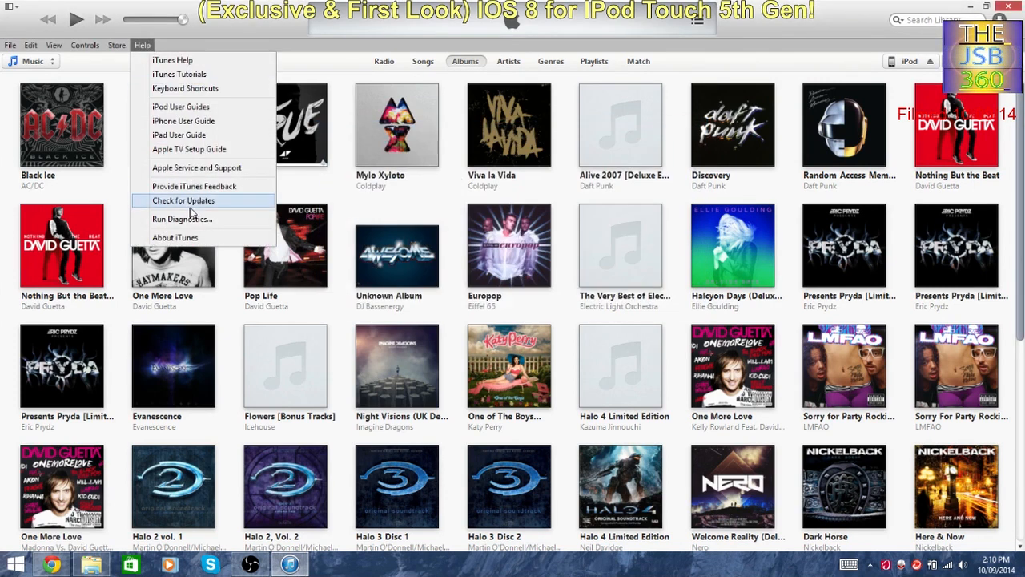
pyautogui.click(182, 200)
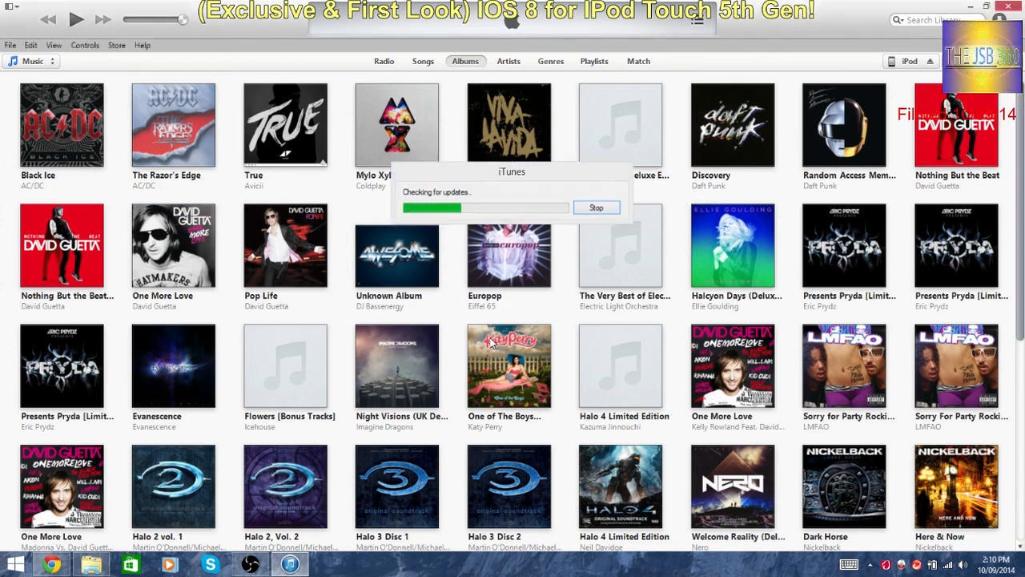
pyautogui.click(596, 208)
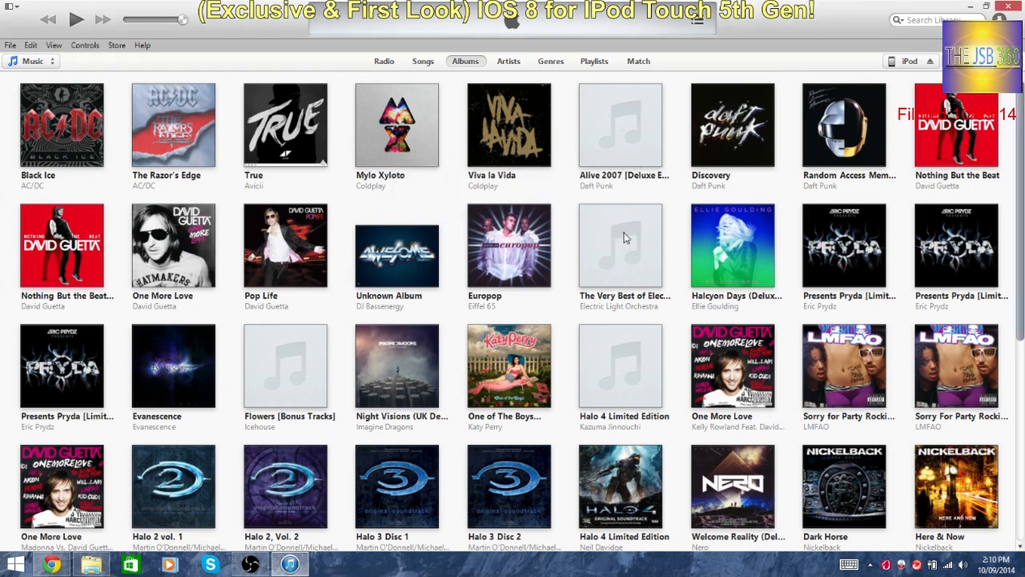
pyautogui.moveTo(850, 300)
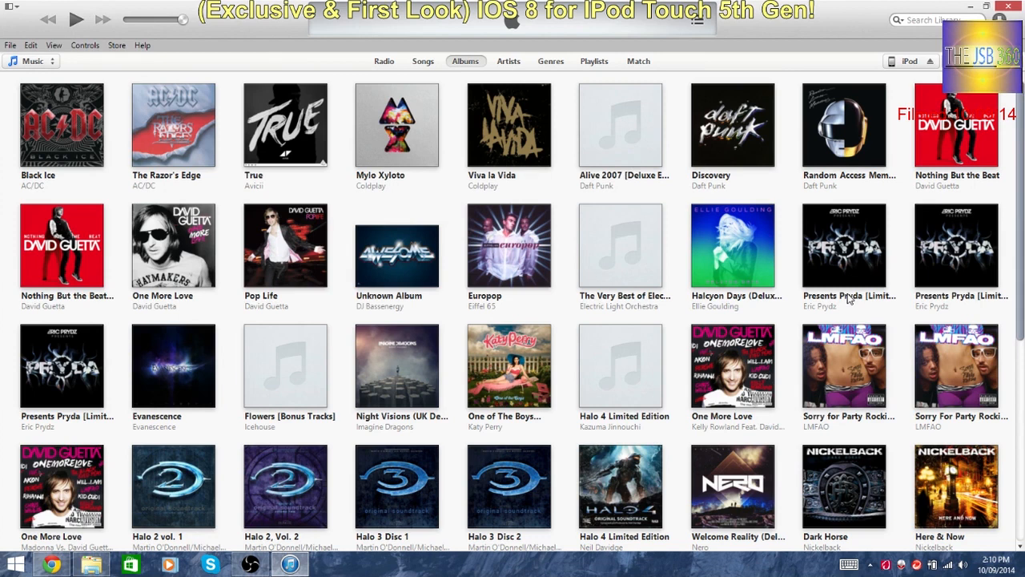
pyautogui.moveTo(909, 67)
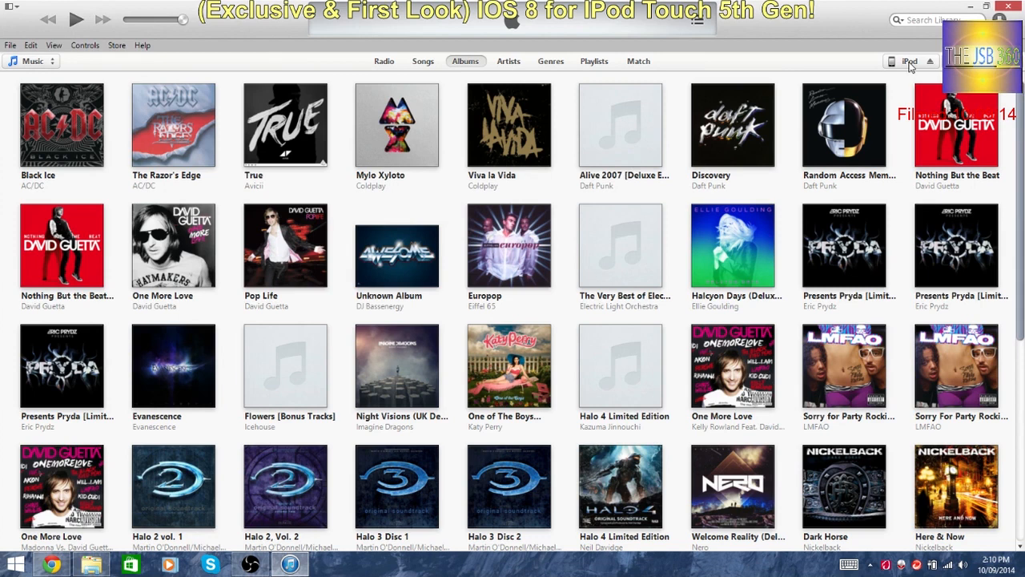
# Step: Show the connected iPod touch's Summary page reporting iOS 8.0 and backup options
pyautogui.click(909, 61)
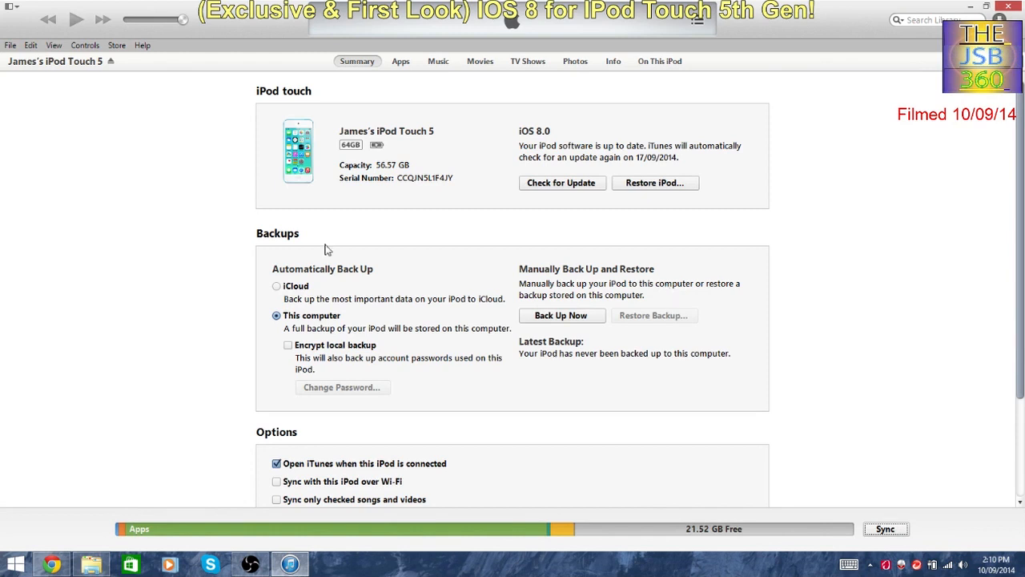
pyautogui.moveTo(275, 282)
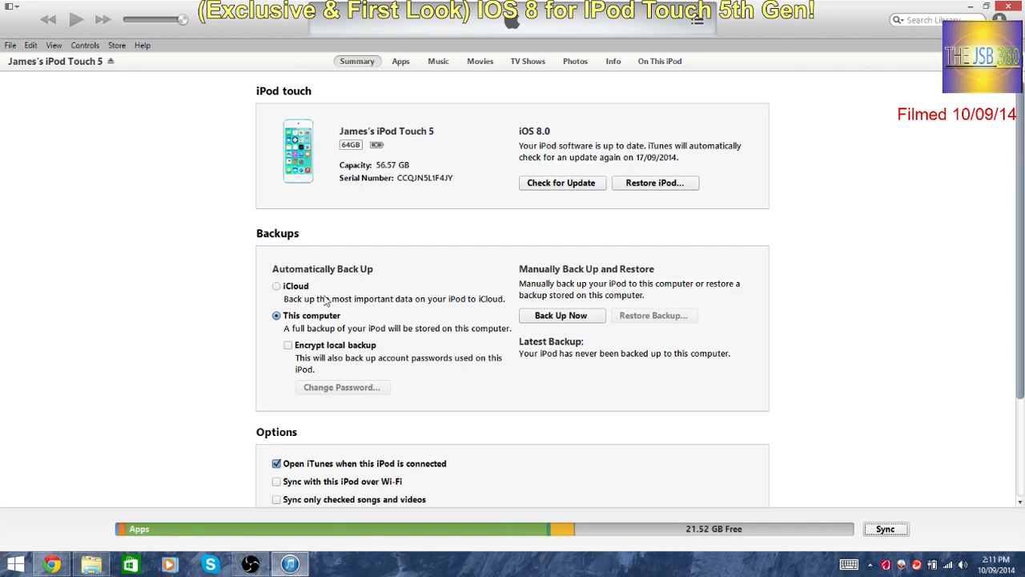
pyautogui.moveTo(356, 346)
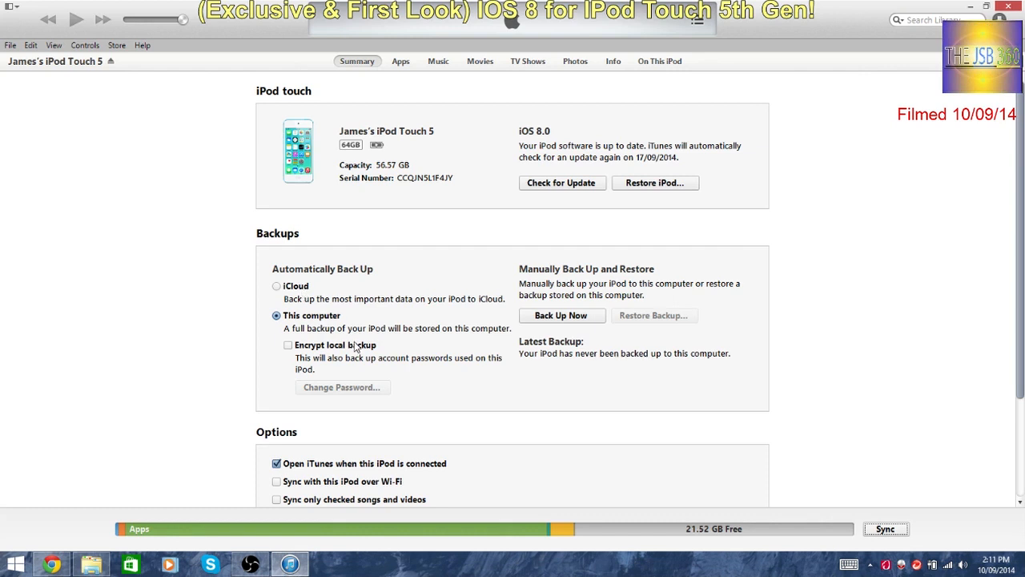
pyautogui.moveTo(595, 273)
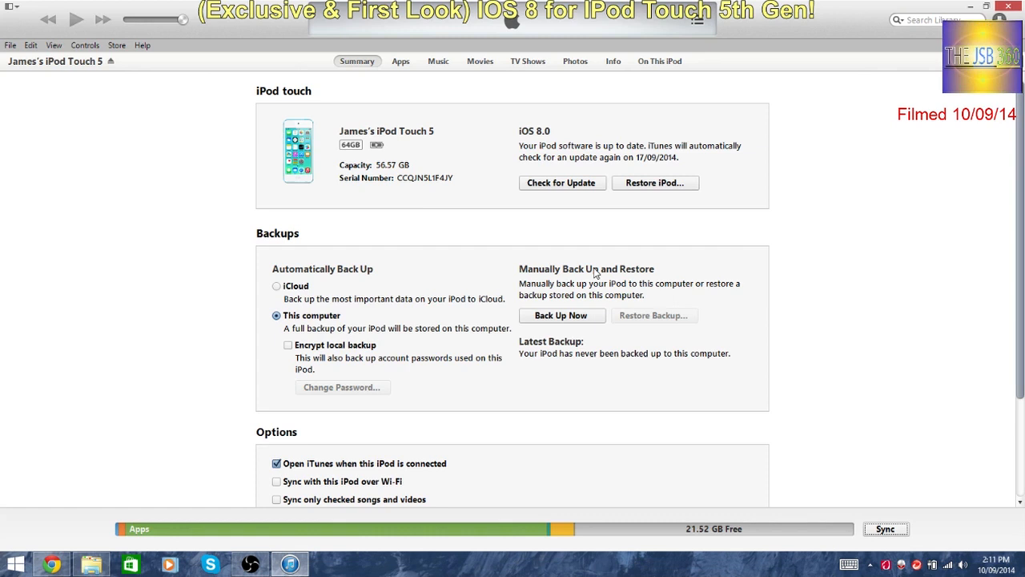
pyautogui.moveTo(624, 234)
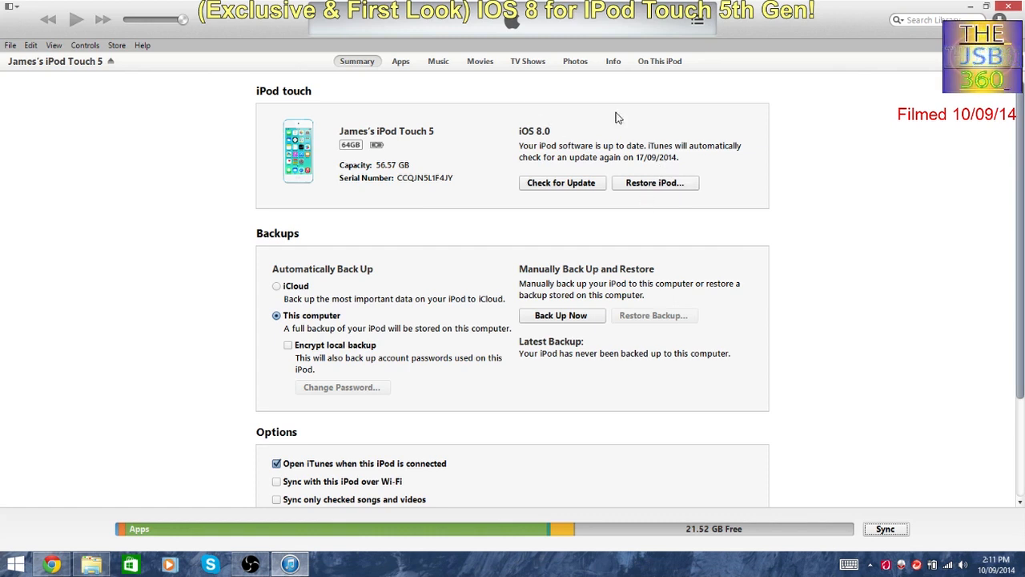
pyautogui.moveTo(680, 173)
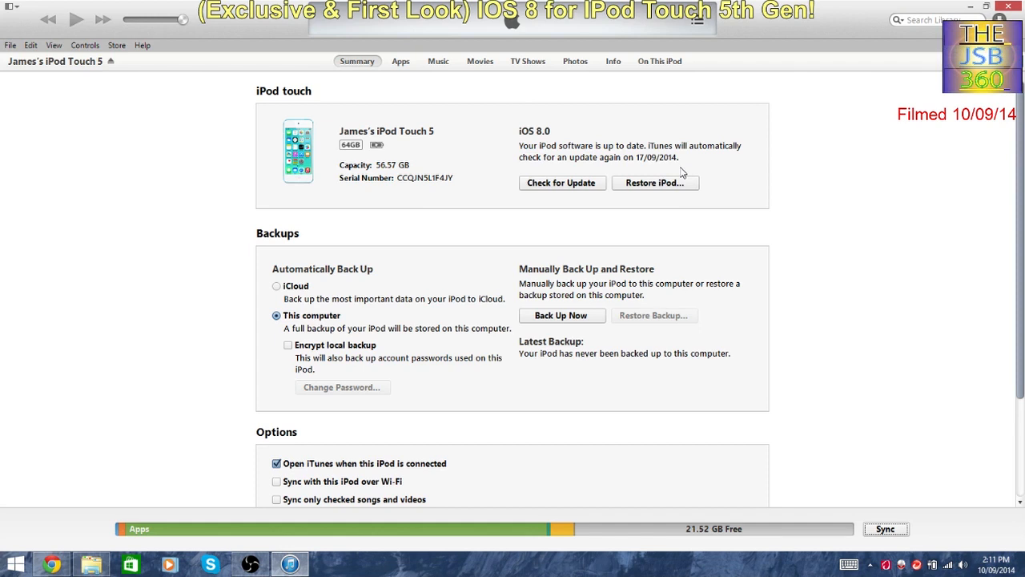
pyautogui.moveTo(666, 184)
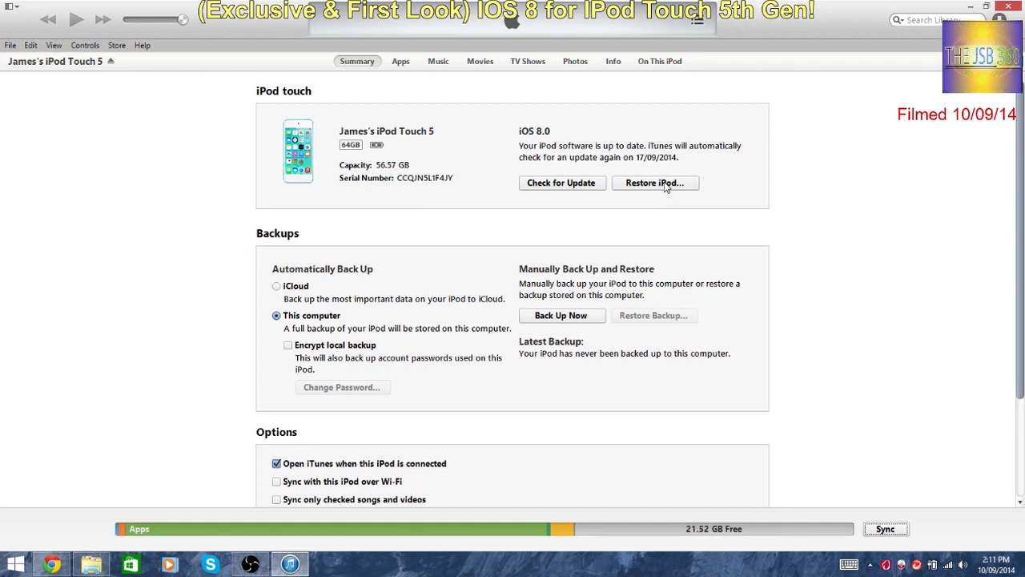
# Step: Choose iPod5,1_8.0_12A365_Restore.ipsw from the Desktop's iOS 8 GM seed folder as the restore firmware
pyautogui.click(653, 183)
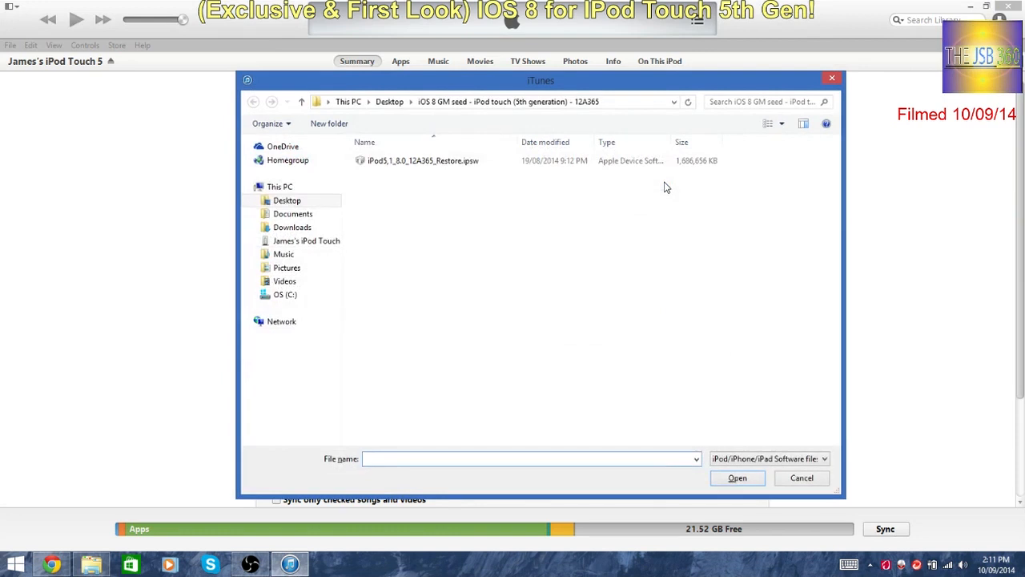
pyautogui.click(286, 200)
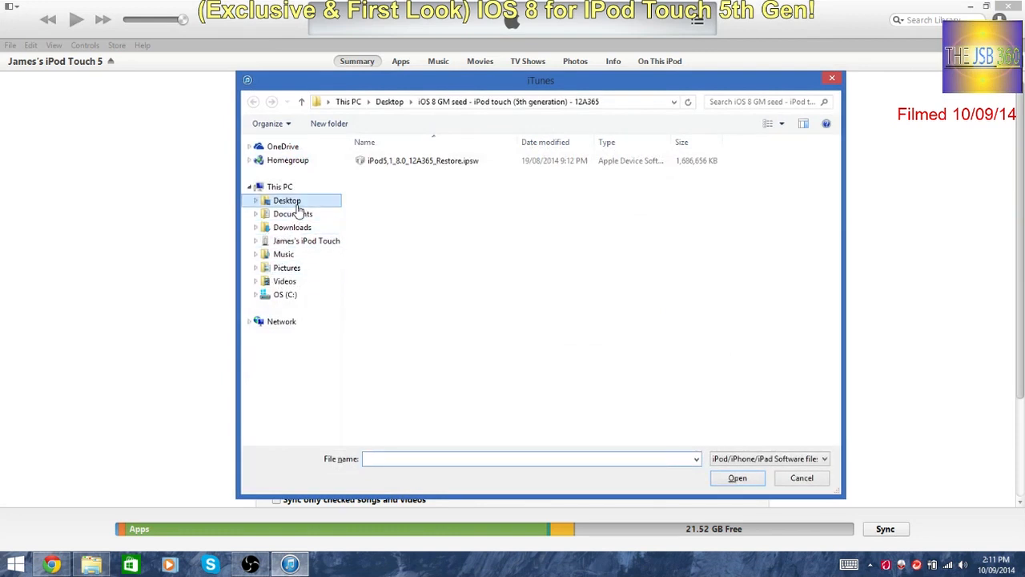
pyautogui.click(287, 200)
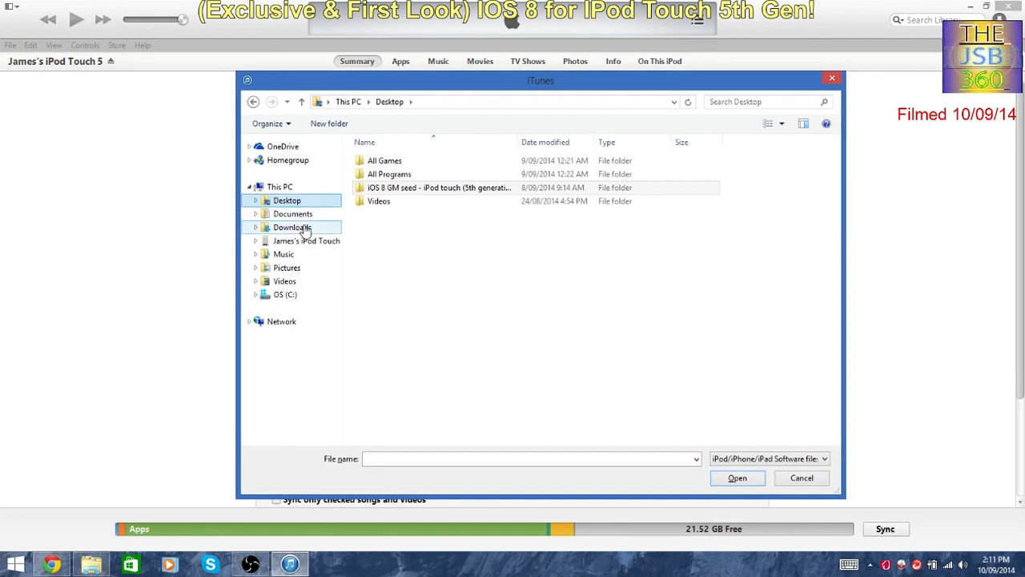
pyautogui.click(439, 187)
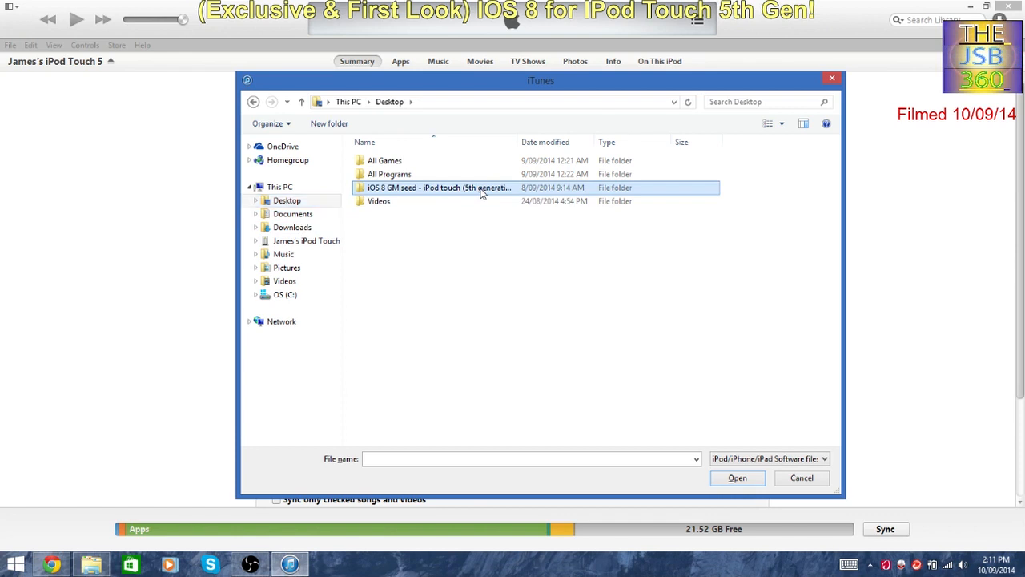
pyautogui.doubleClick(438, 187)
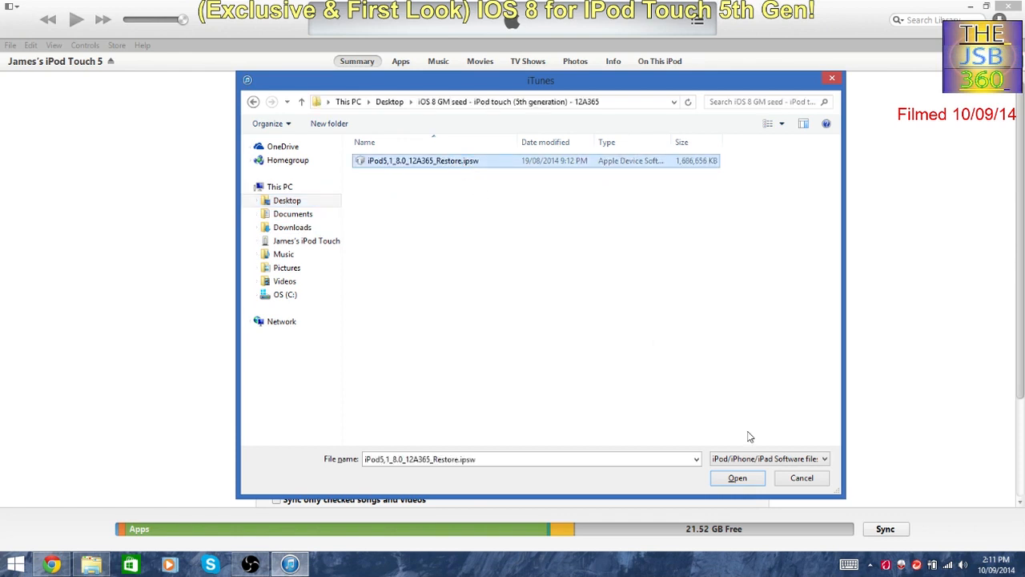
pyautogui.click(737, 477)
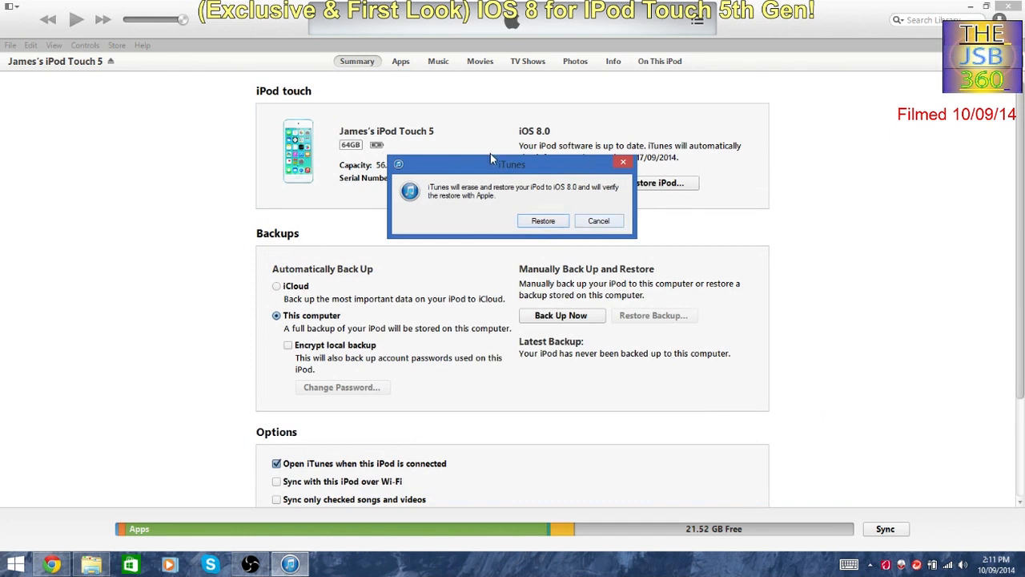
pyautogui.moveTo(586, 170)
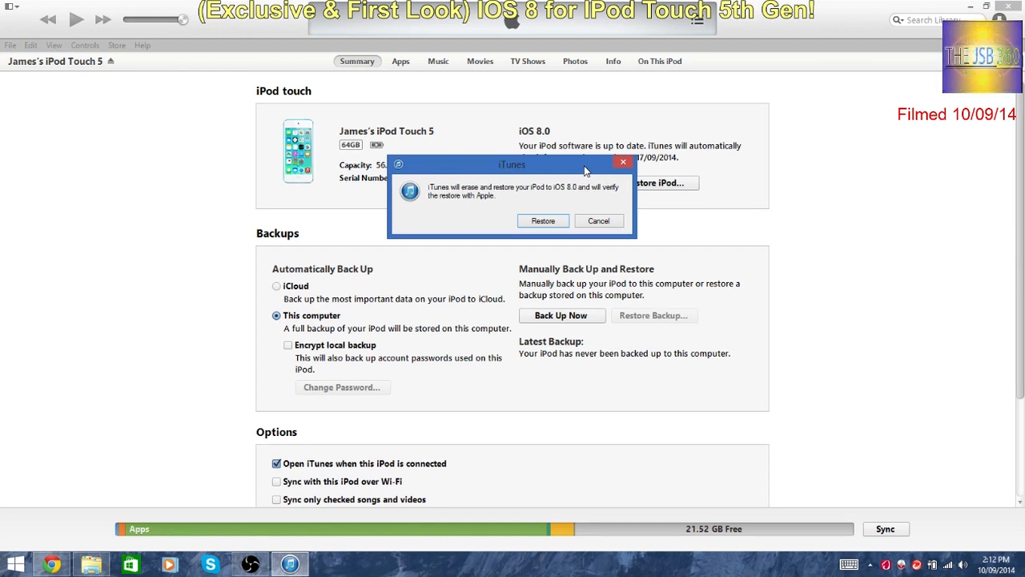
pyautogui.moveTo(625, 201)
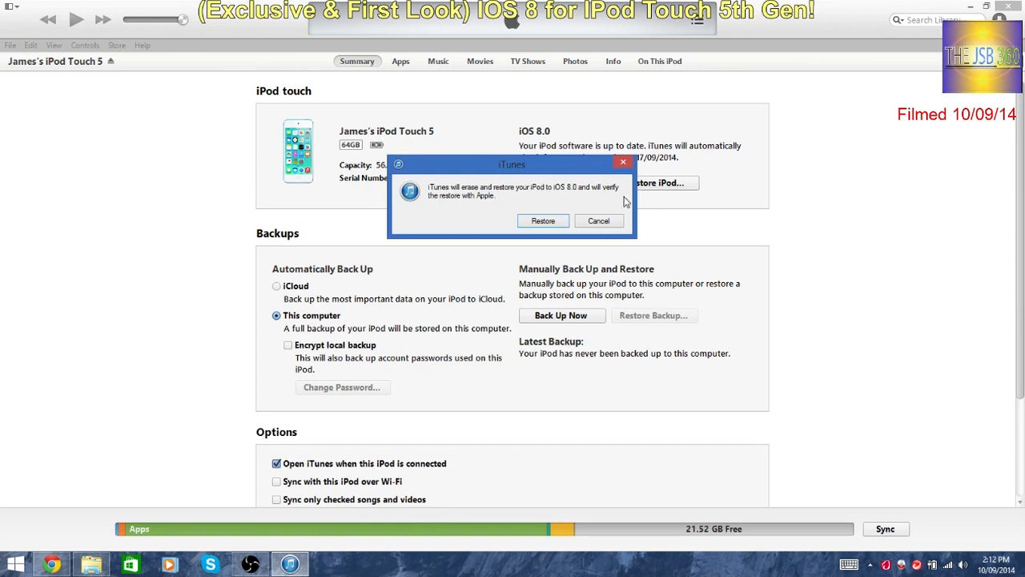
# Step: Cancel the erase-and-restore to iOS 8.0 confirmation without restoring
pyautogui.click(599, 221)
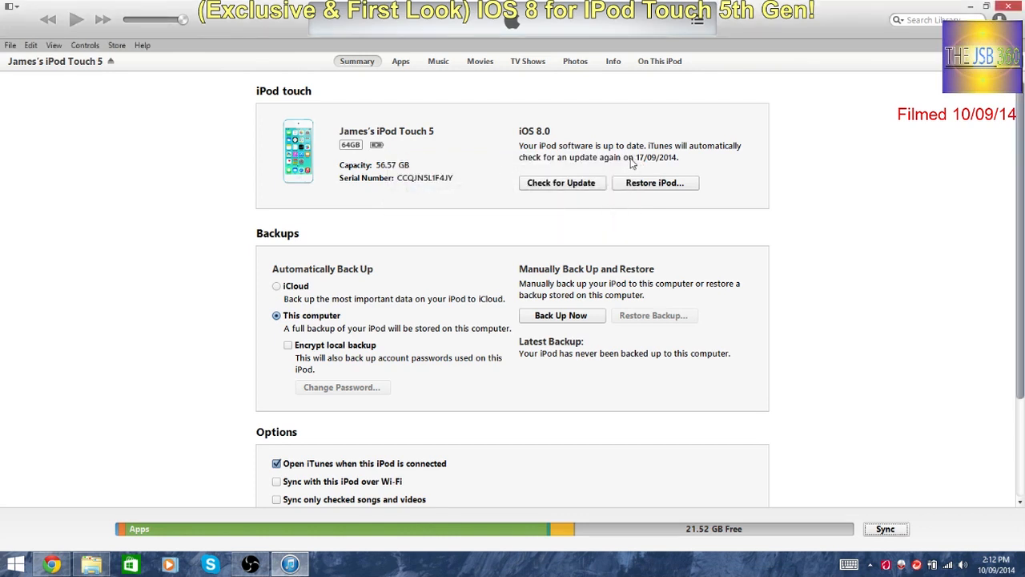